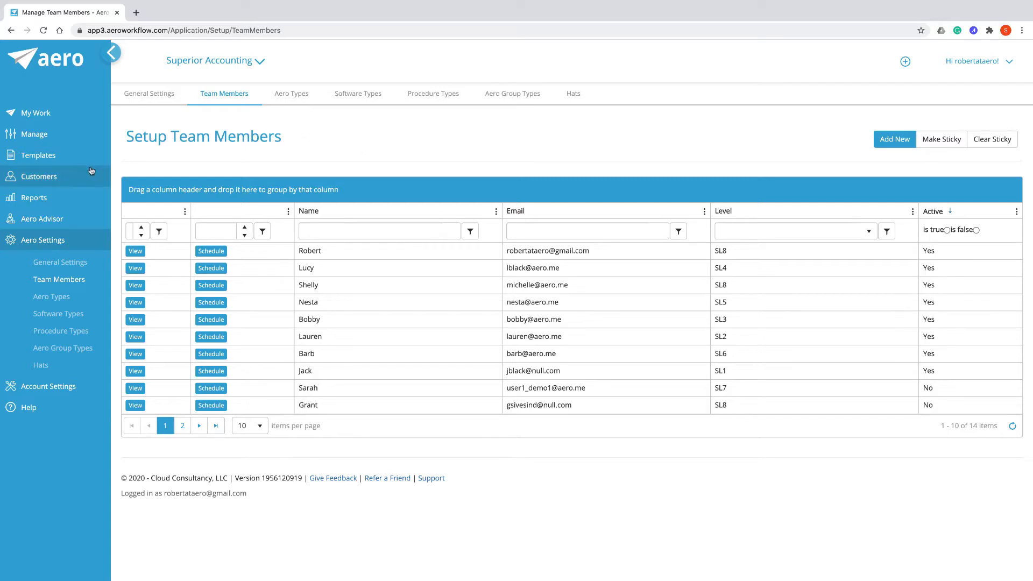
pyautogui.moveTo(35, 113)
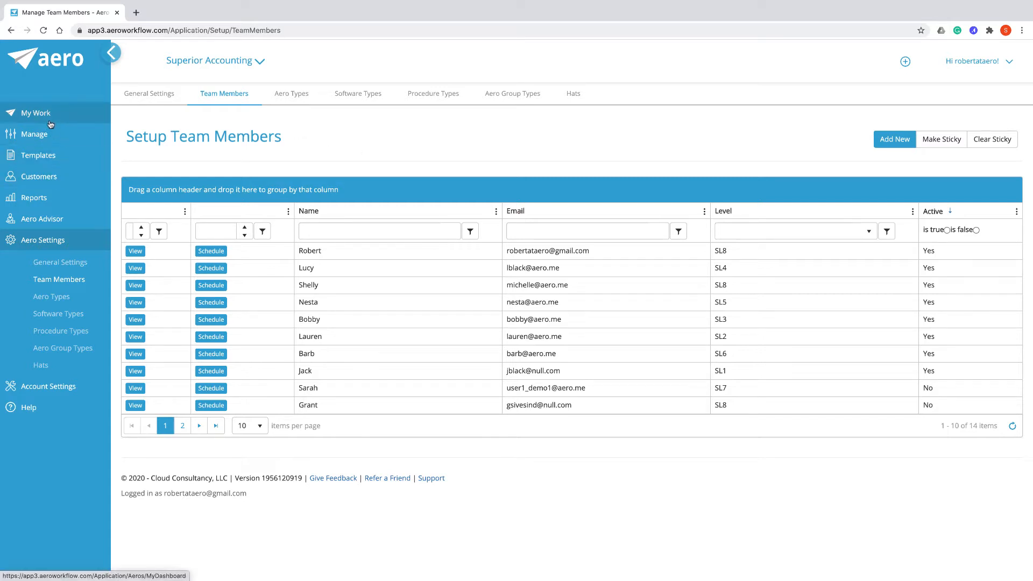
pyautogui.moveTo(37, 113)
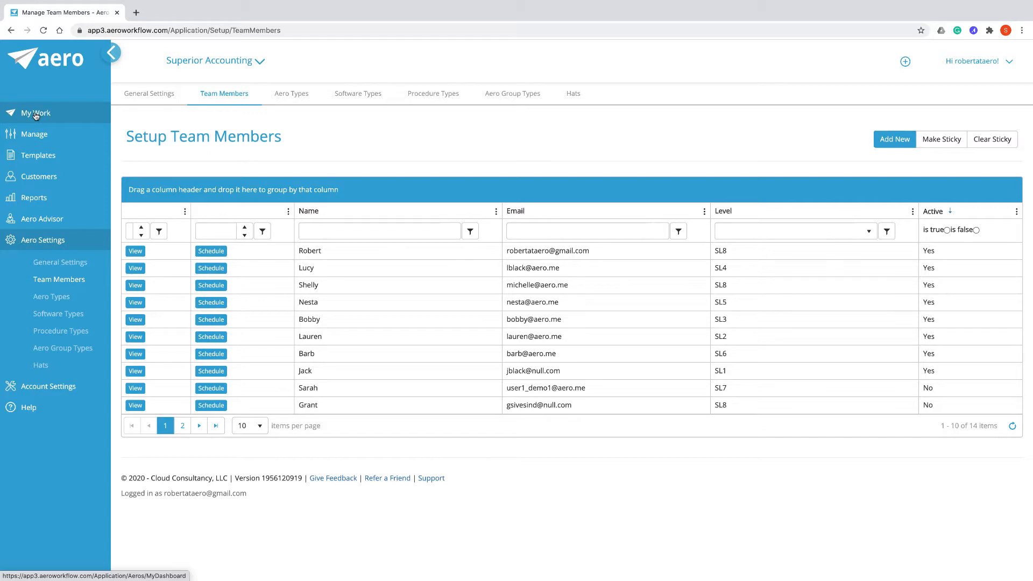
# Go to My Work to bring up My Dashboard with its upcoming work items.
pyautogui.click(34, 112)
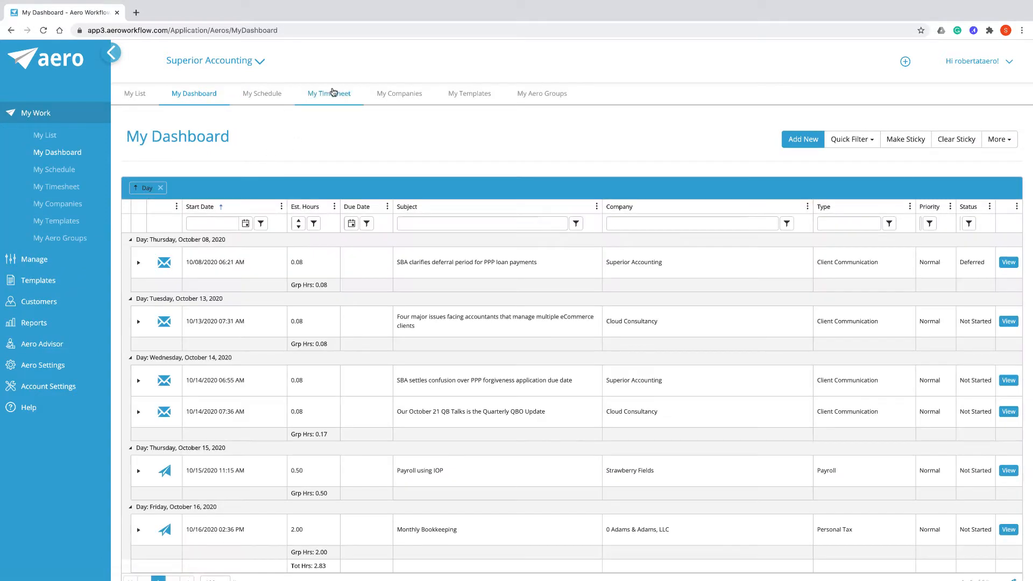
# Switch to My Timesheet, showing an empty time-entry table with zero hours.
pyautogui.click(329, 93)
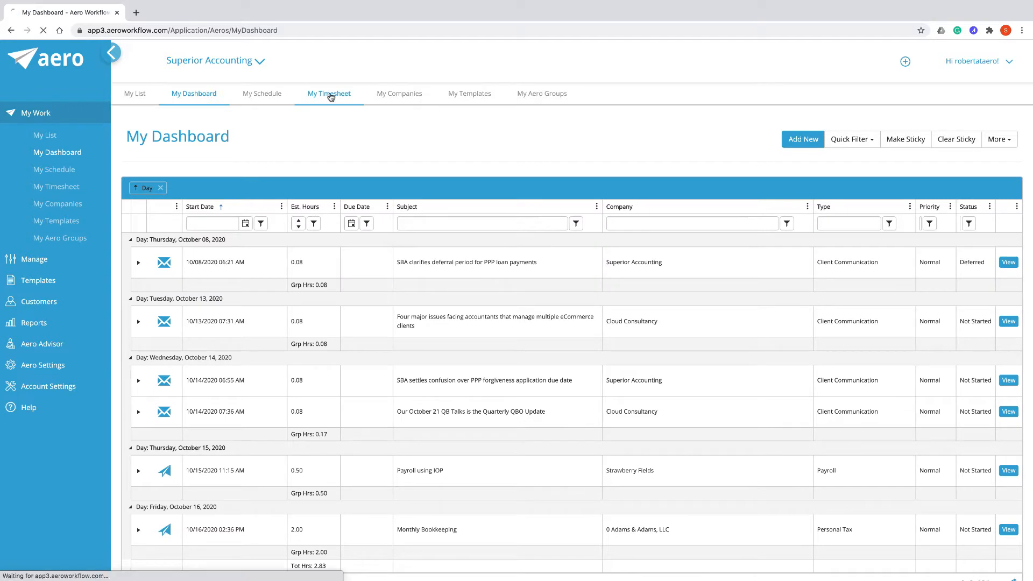
pyautogui.click(329, 93)
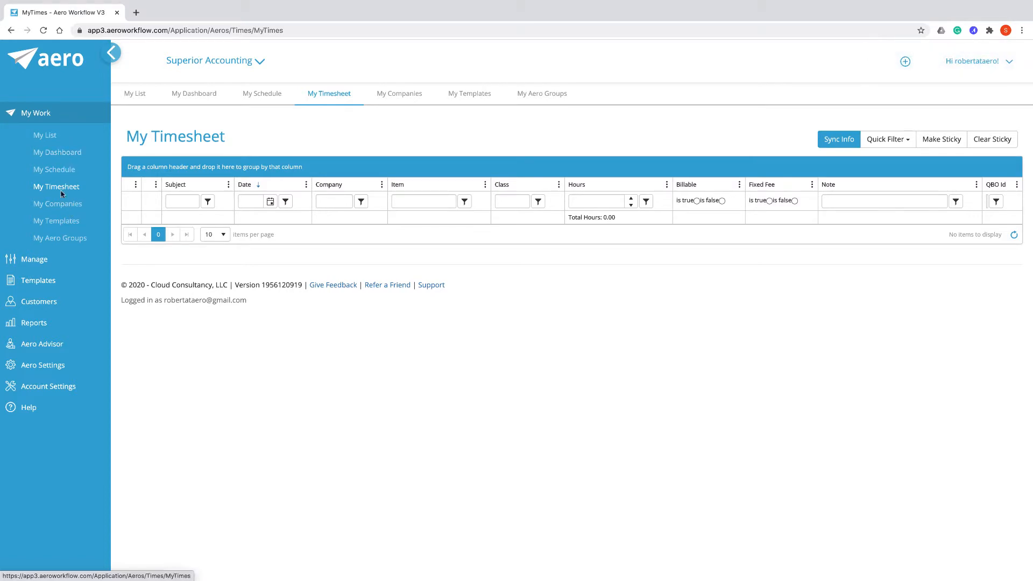
pyautogui.moveTo(37, 280)
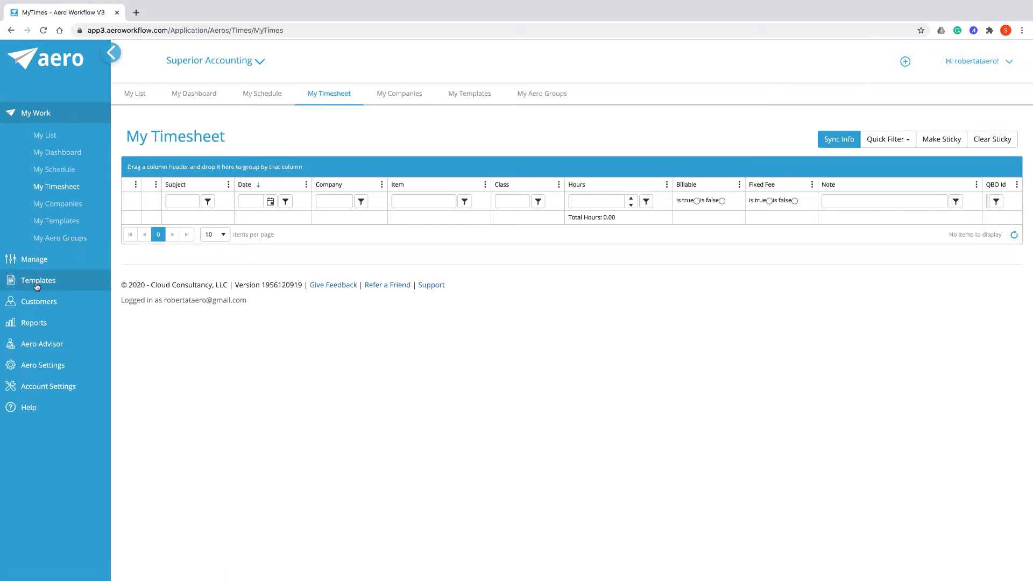
pyautogui.moveTo(44, 344)
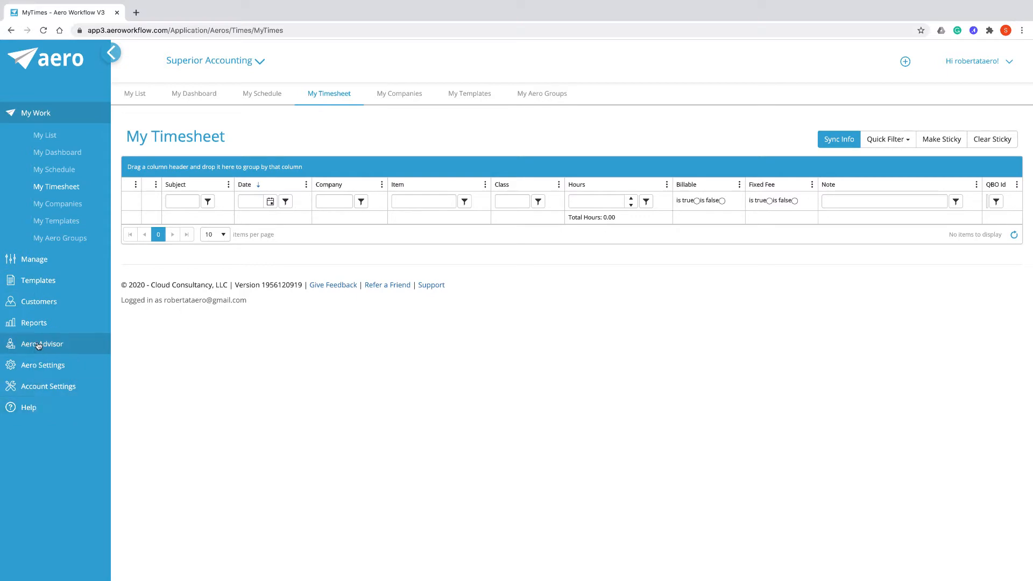
pyautogui.moveTo(110, 53)
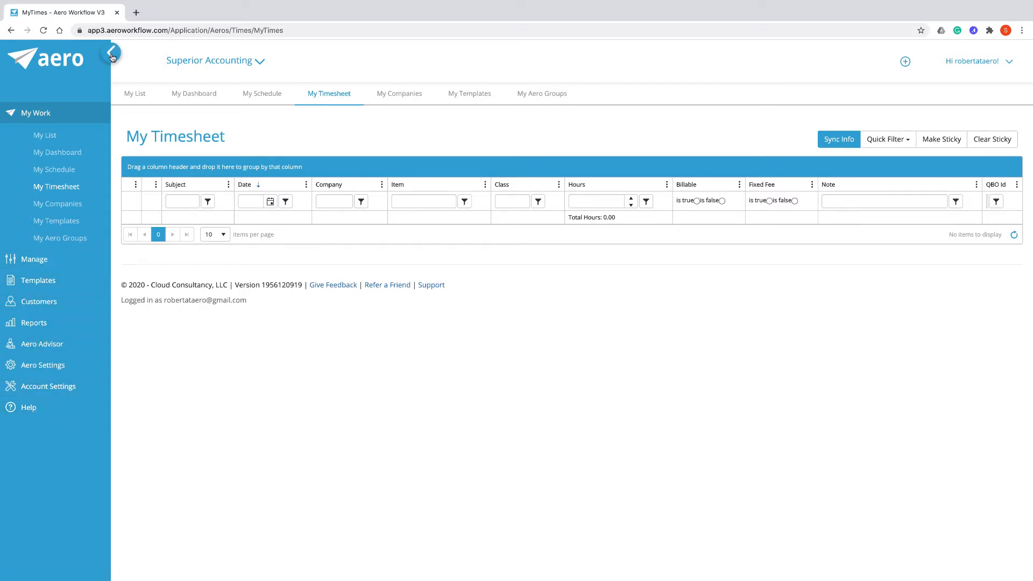
# Collapse the navigation menu to icons only, then expand it again.
pyautogui.click(111, 52)
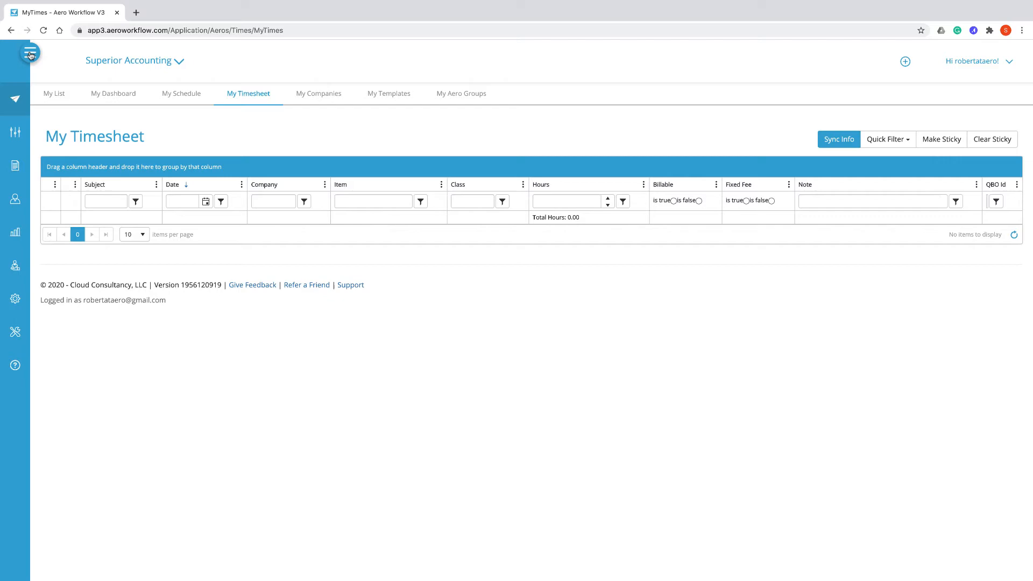
pyautogui.click(28, 54)
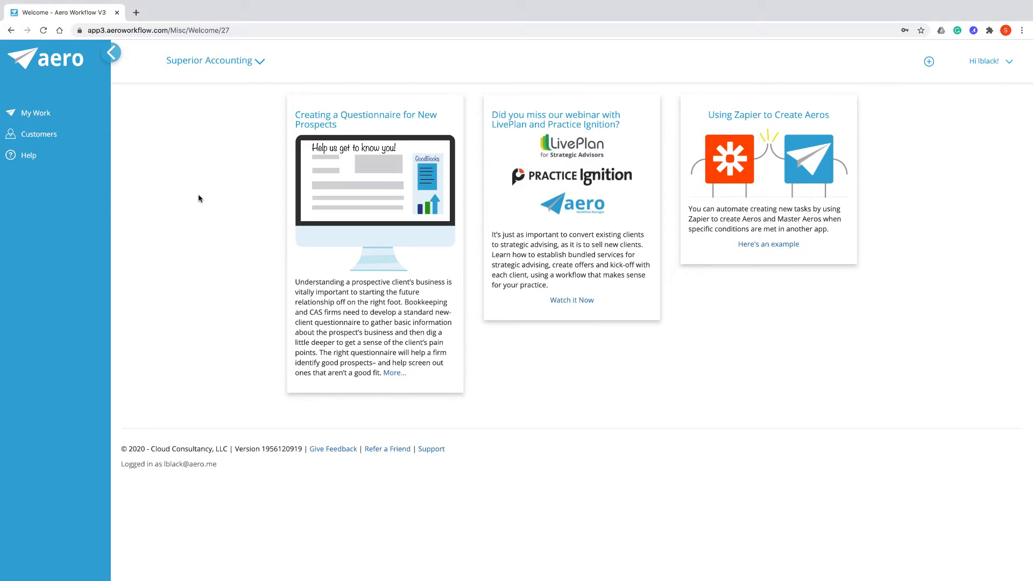
# Return to My Work, then go to Manage to list all team work items in Manage Aeros.
pyautogui.click(35, 113)
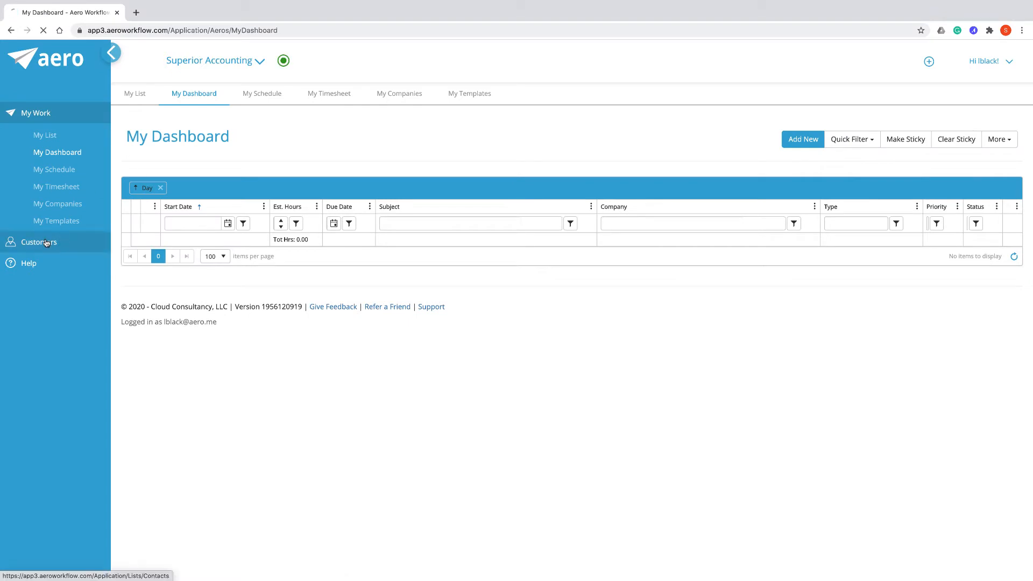
pyautogui.click(39, 242)
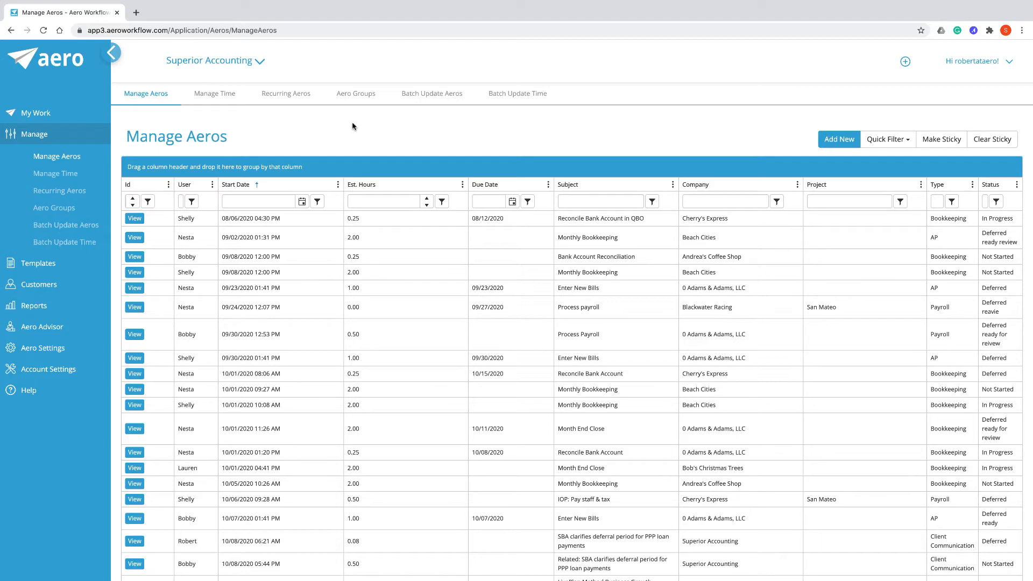
# Go to Templates to show the Checklist Templates library by author, type and summary.
pyautogui.click(39, 262)
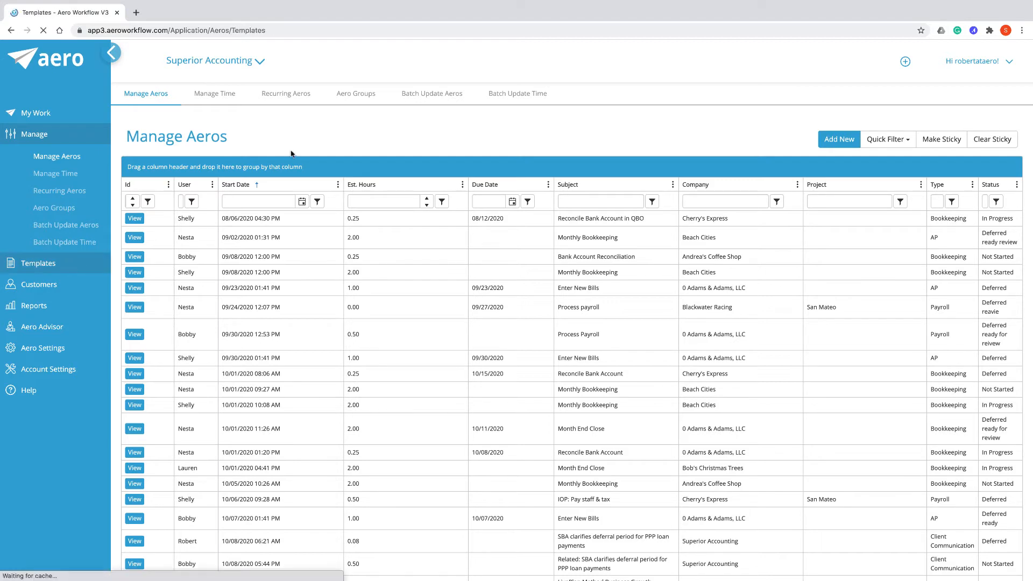
pyautogui.click(38, 262)
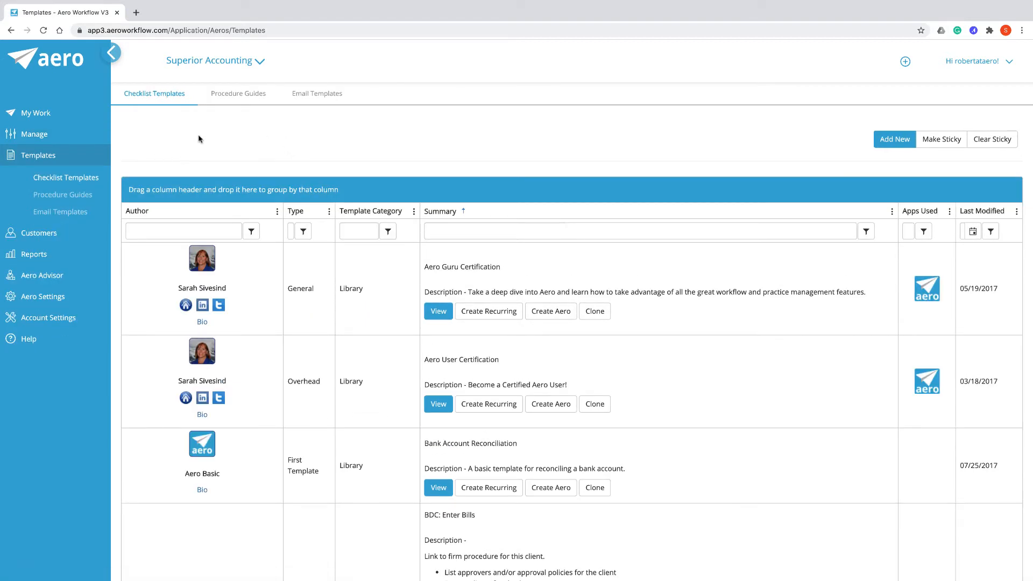
pyautogui.moveTo(427, 131)
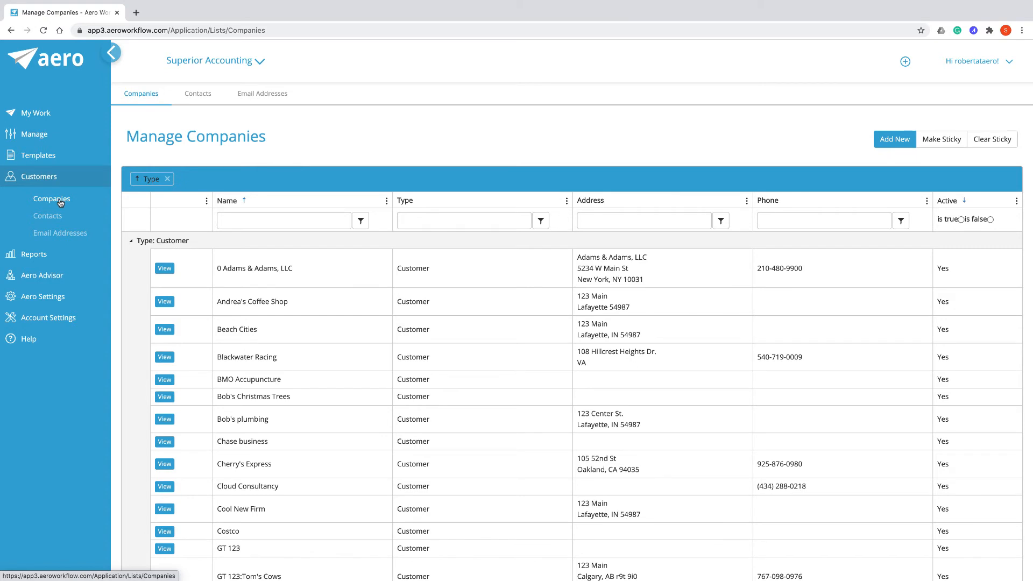
pyautogui.moveTo(48, 216)
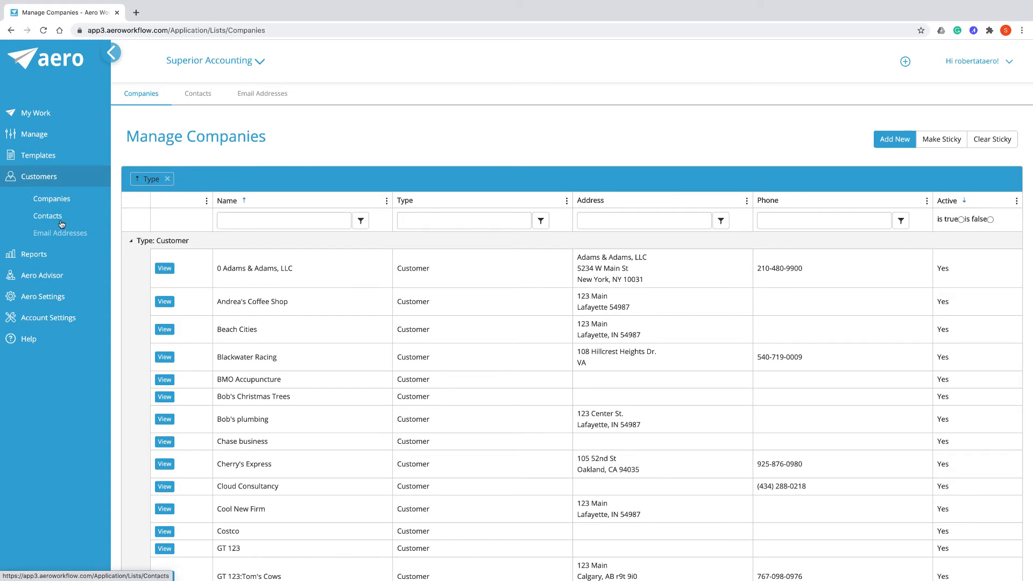
# Browse the customer Contacts and Email Addresses lists, then finish on Help Resources.
pyautogui.click(47, 215)
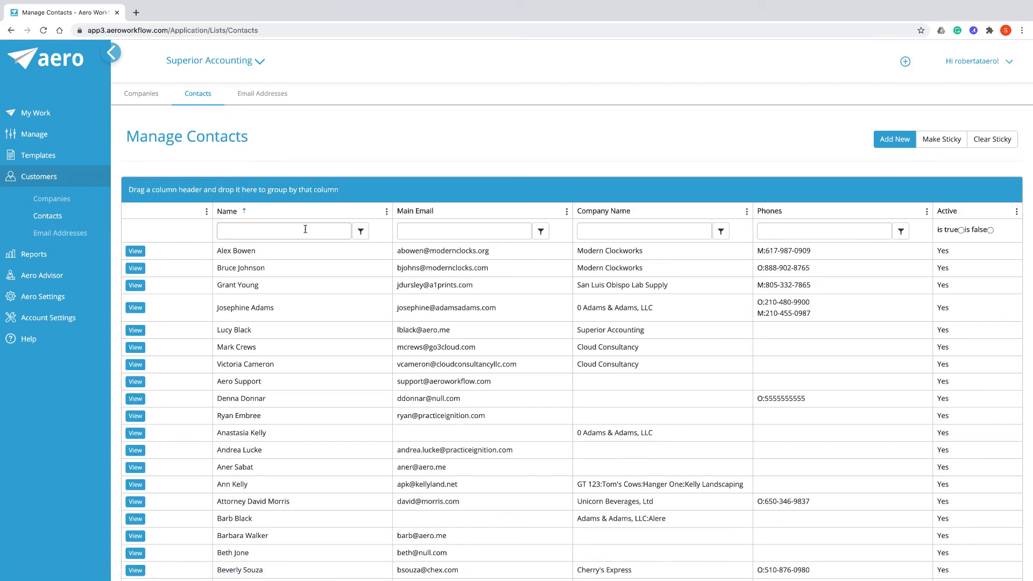
pyautogui.moveTo(25, 248)
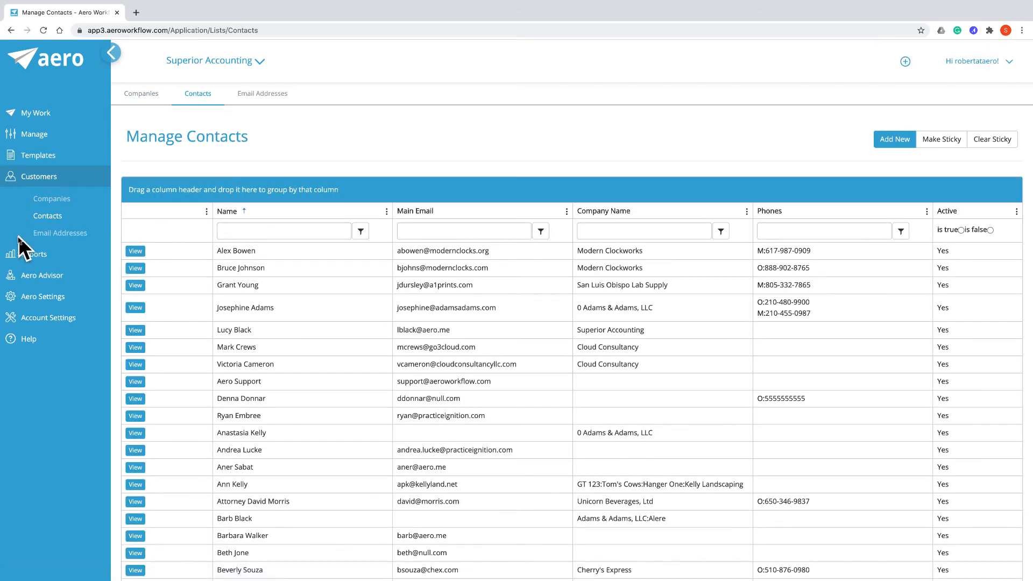
pyautogui.click(261, 92)
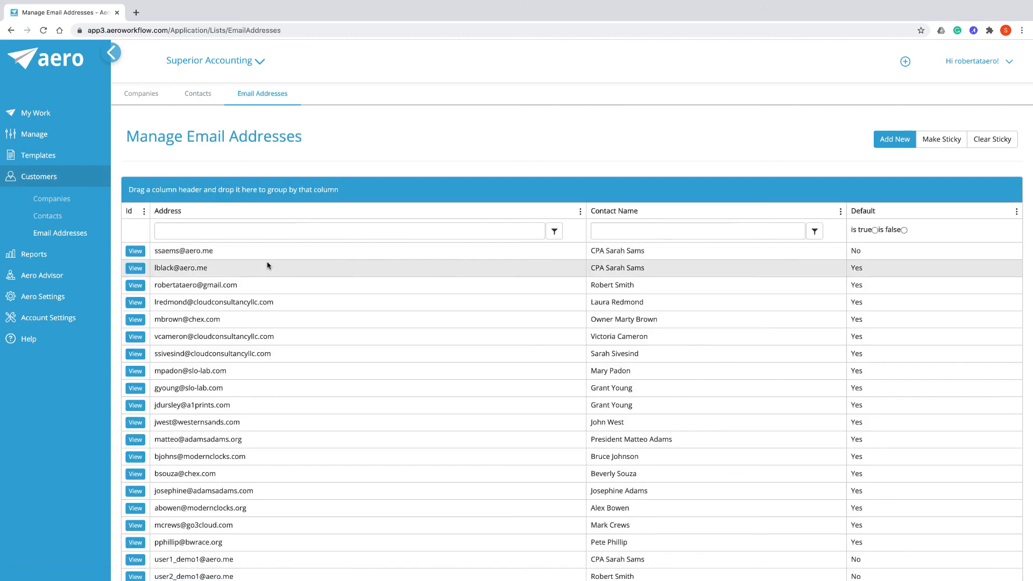
pyautogui.moveTo(41, 274)
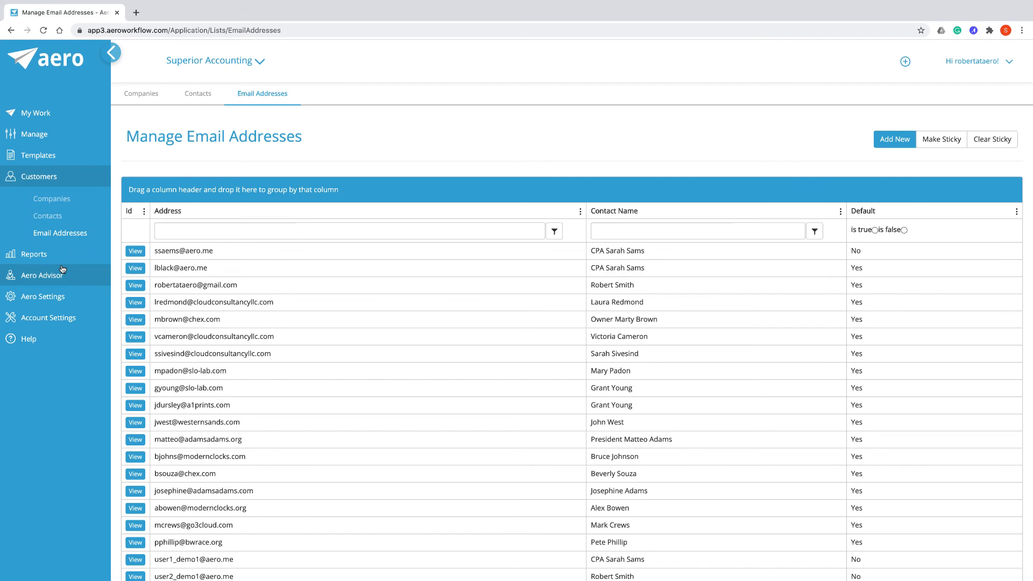
pyautogui.click(26, 338)
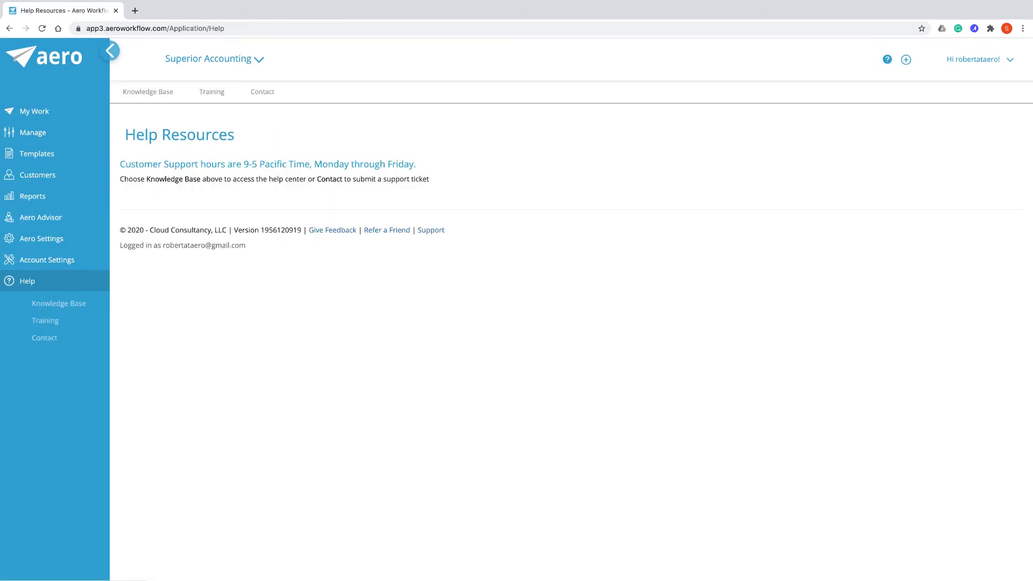